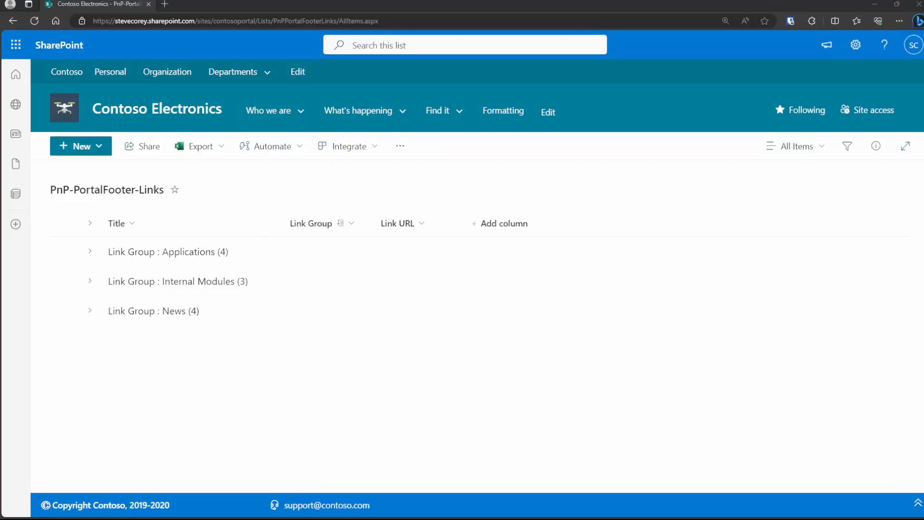
# Open the Policies And Procedures library and search within it for 'securit'.
pyautogui.write('e')
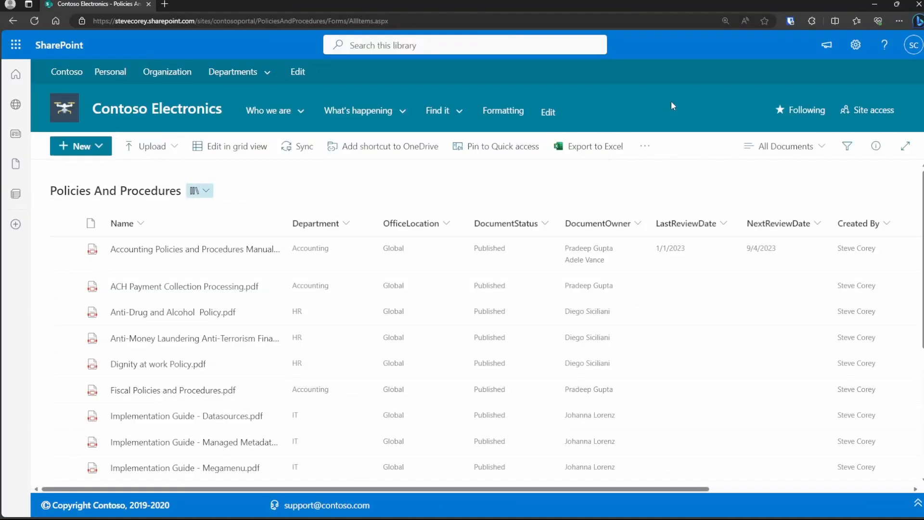
pyautogui.click(464, 45)
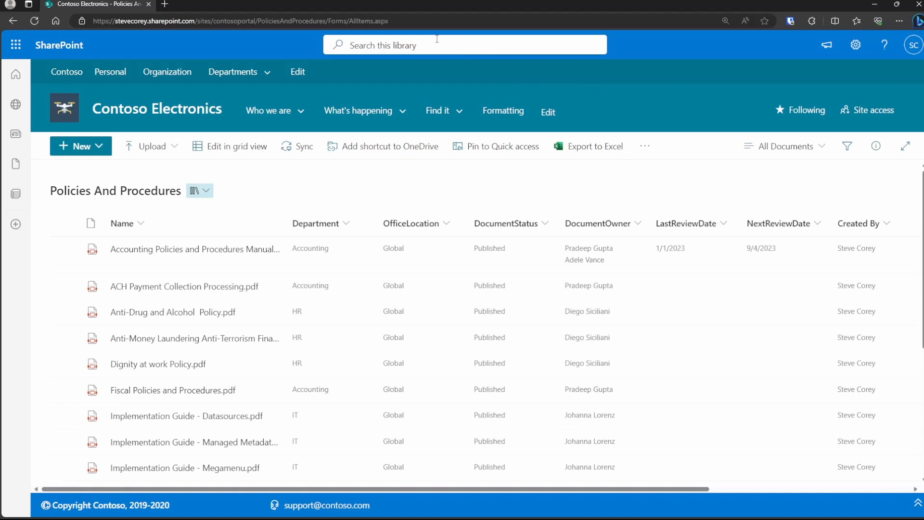
pyautogui.click(464, 44)
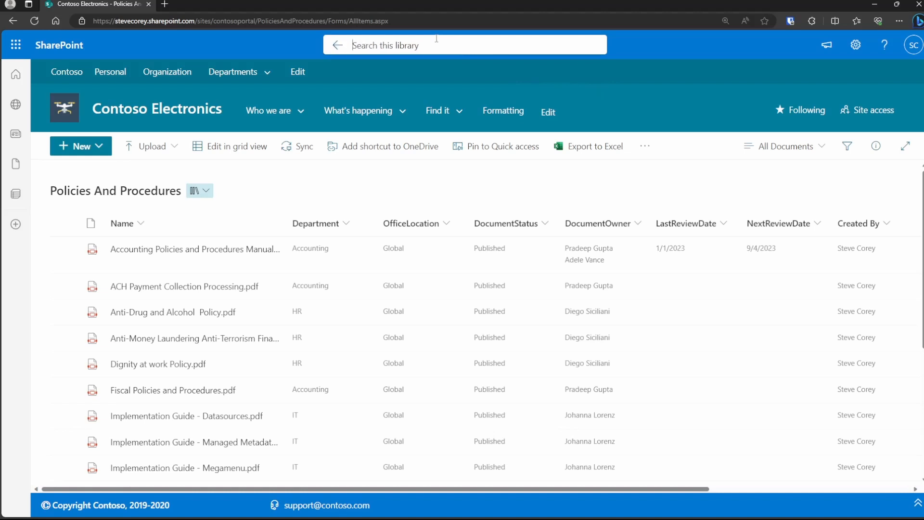
pyautogui.write('securit')
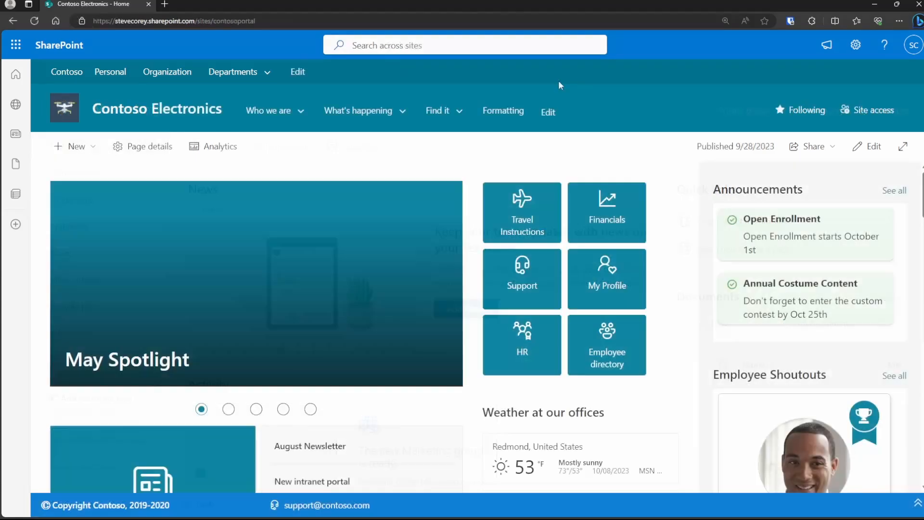
# Show the News, Files and Sites suggestions in the home page's 'Search across sites' box.
pyautogui.click(465, 44)
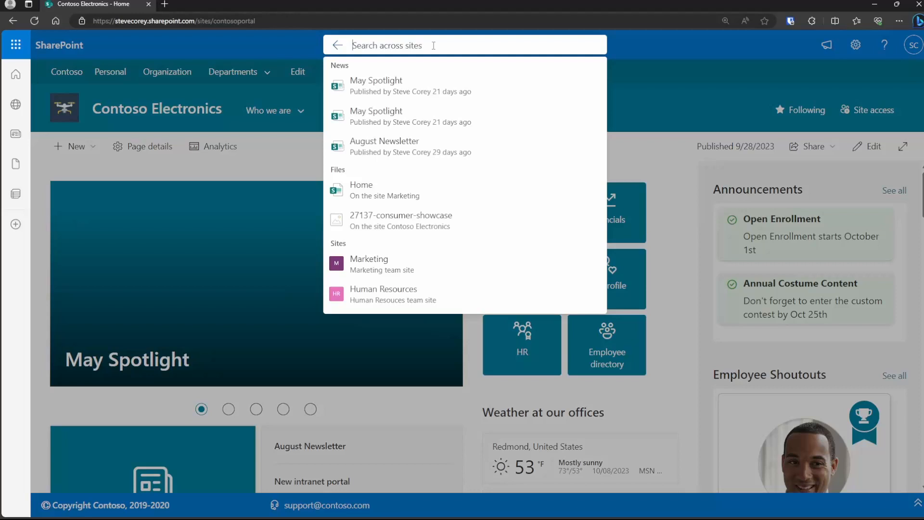
pyautogui.write('pnp')
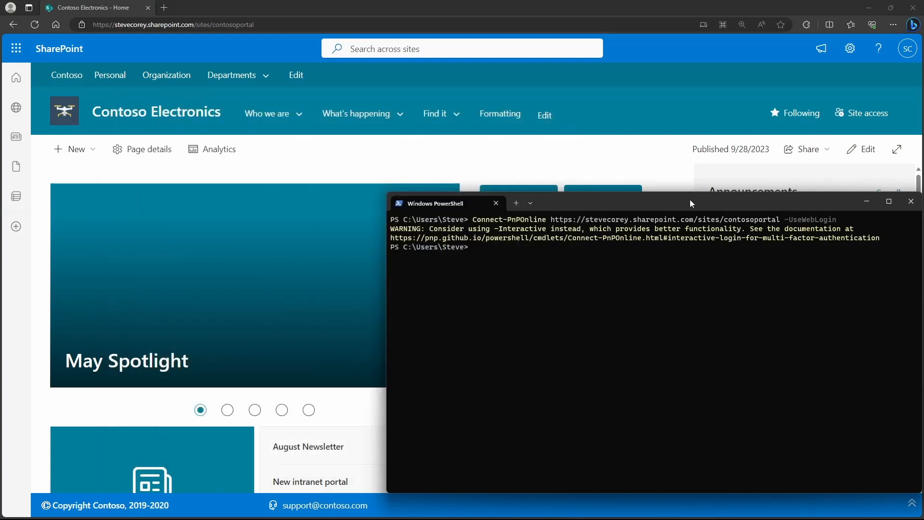
# Run Set-PnPSearchSettings -SearchScope Tenant for the contosoportal site.
pyautogui.write('Set-PnPSearchSettings')
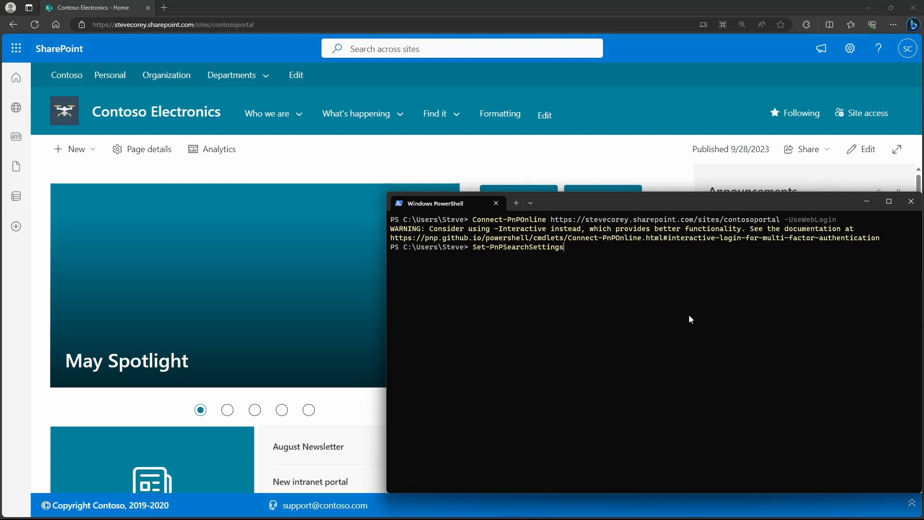
pyautogui.write('-searchScope')
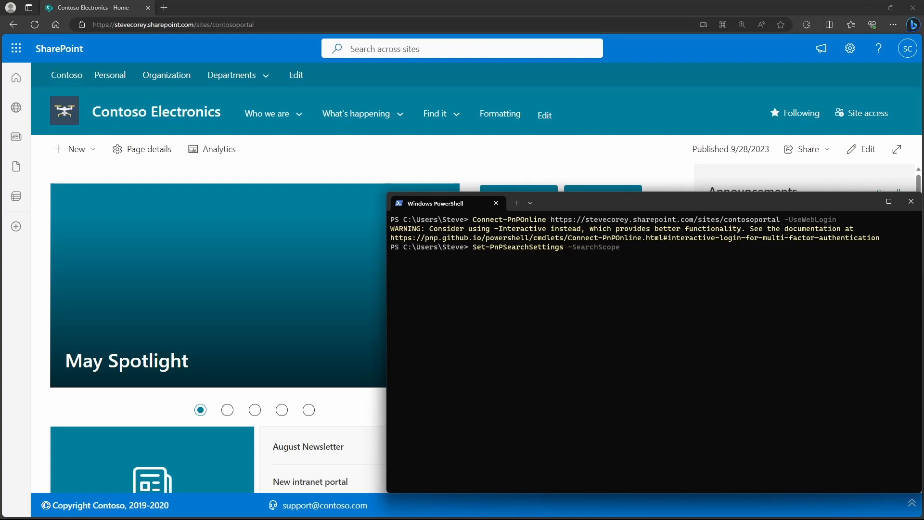
pyautogui.write('Tenant')
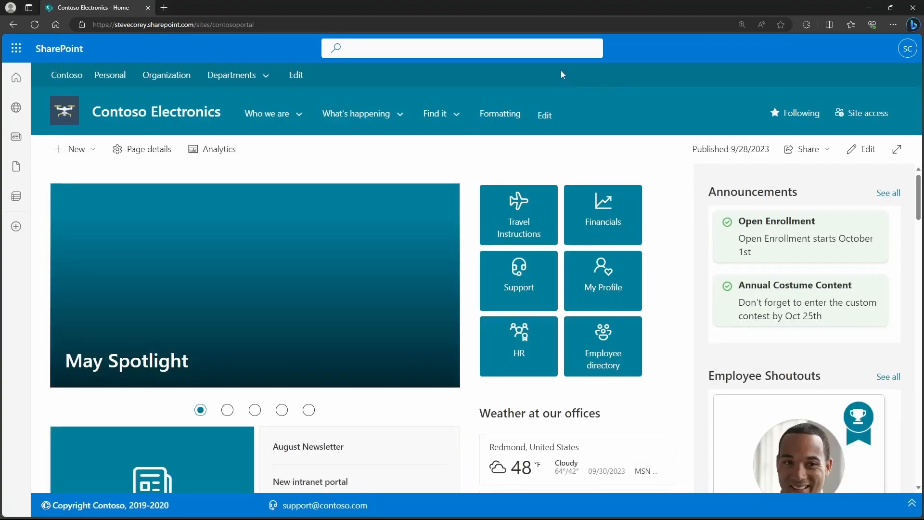
pyautogui.moveTo(538, 66)
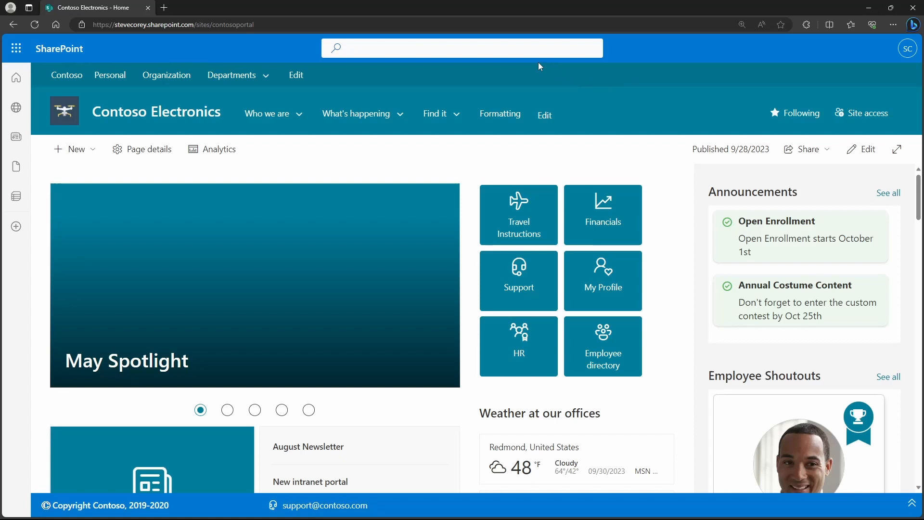
# Refresh the home page so the search box reads 'Search in SharePoint'.
pyautogui.click(462, 49)
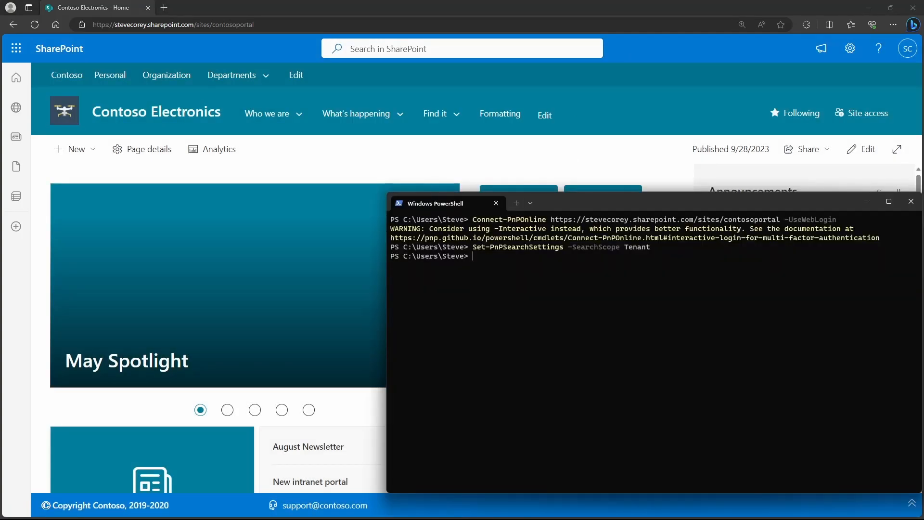
# Run Set-PnPSearchSettings -SearchScope Hub to switch the search scope back to the hub.
pyautogui.write('Set-PnPSearchSettings -SearchScope Hub')
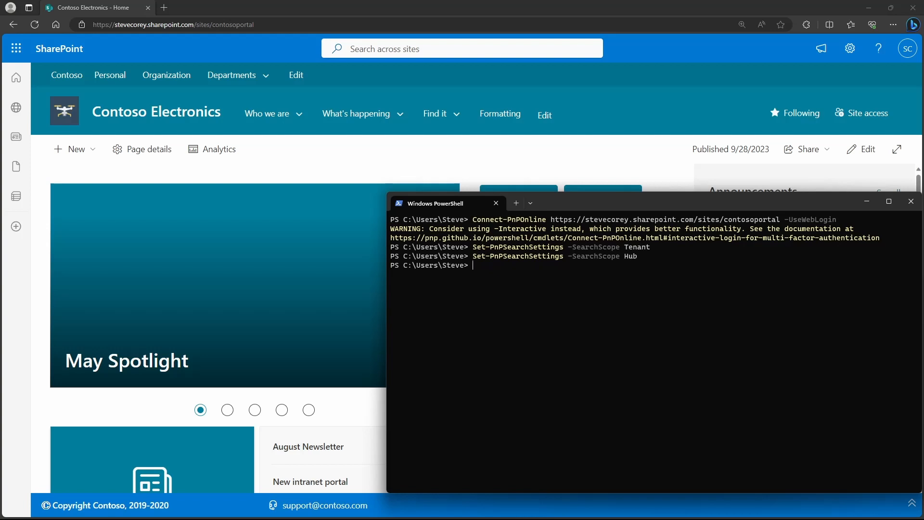
# Set hub scope with placeholder text 'Search Contoso Intranet' and confirm it in SharePoint's search box.
pyautogui.write('Set-PnPSearchSettings -SearchScope Hub')
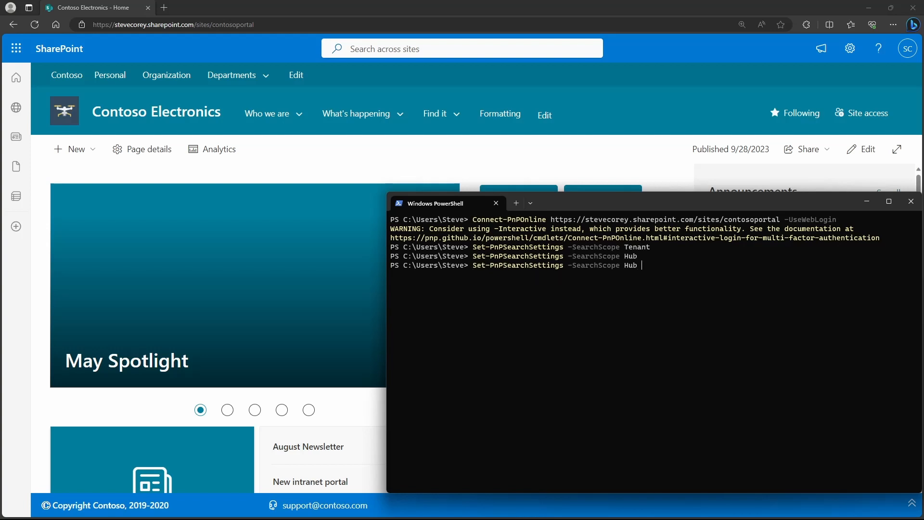
pyautogui.write('-')
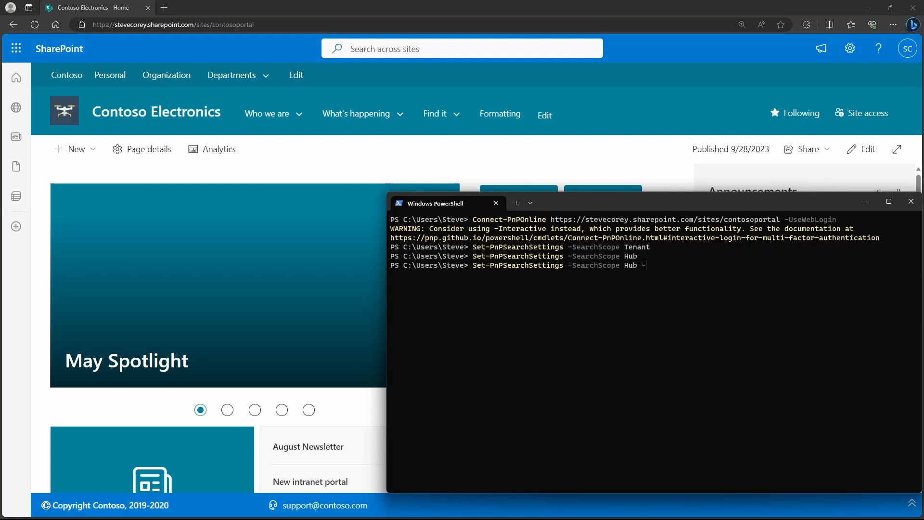
pyautogui.write('SearchBoxInNavBar')
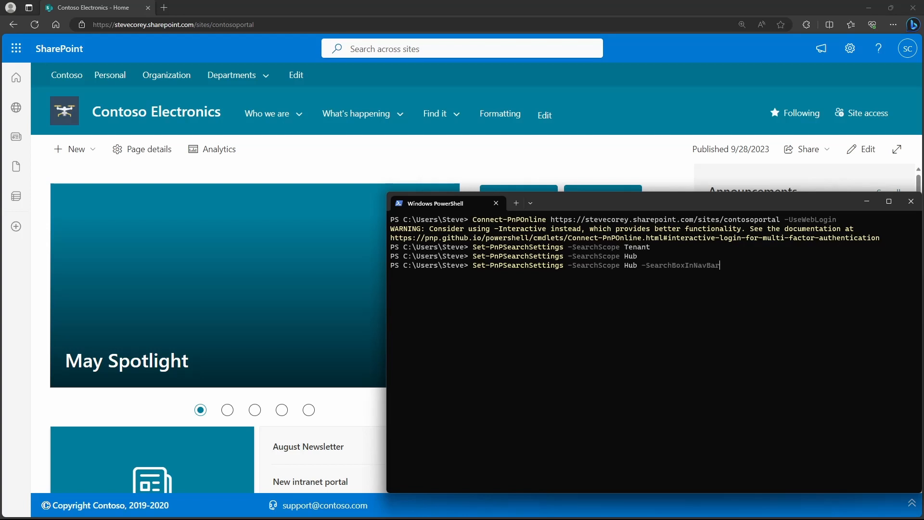
pyautogui.write('SearchBoxPlaceholderText')
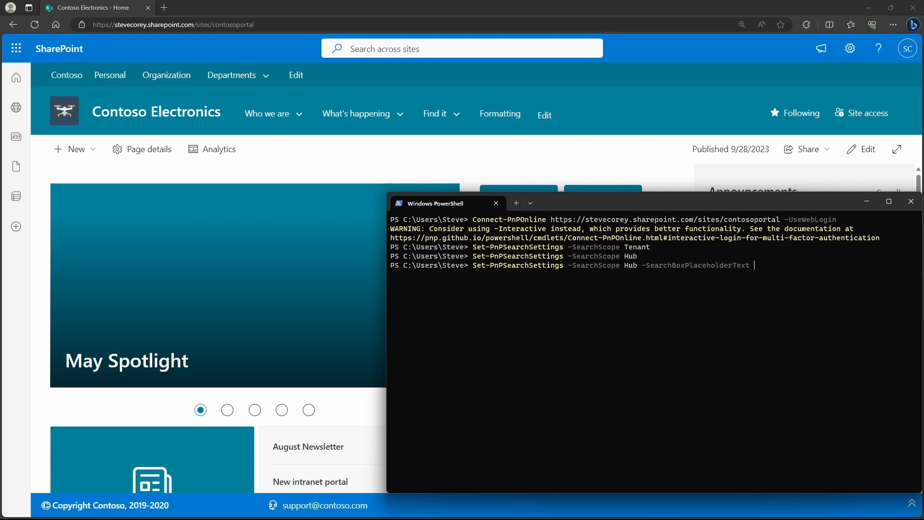
pyautogui.write('"Search Contoso I')
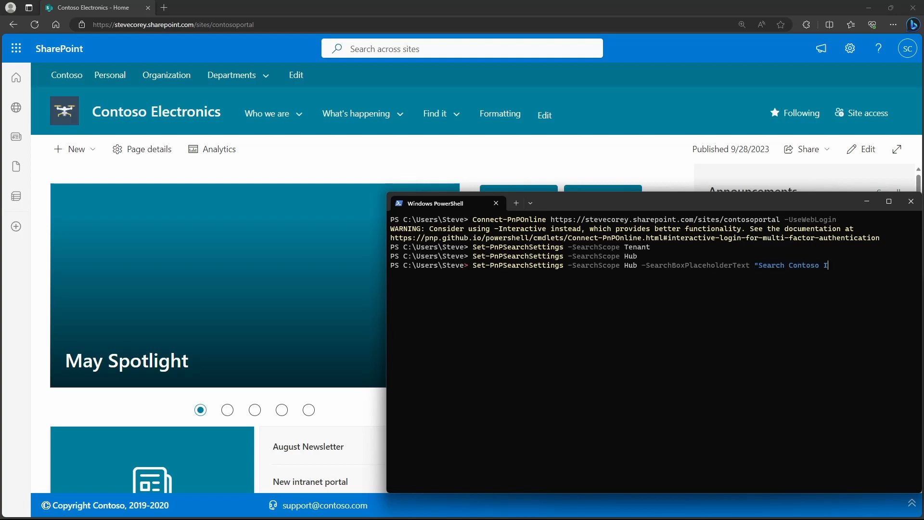
pyautogui.write('ntranet"')
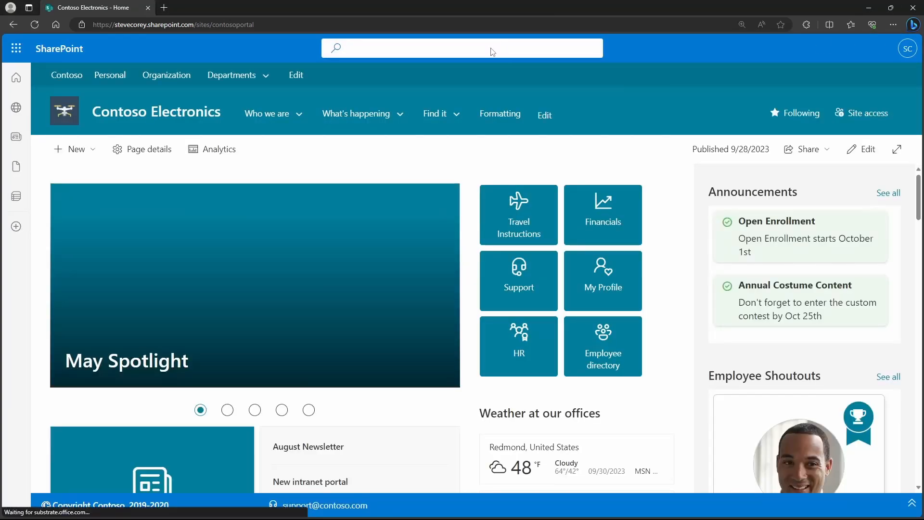
pyautogui.click(461, 48)
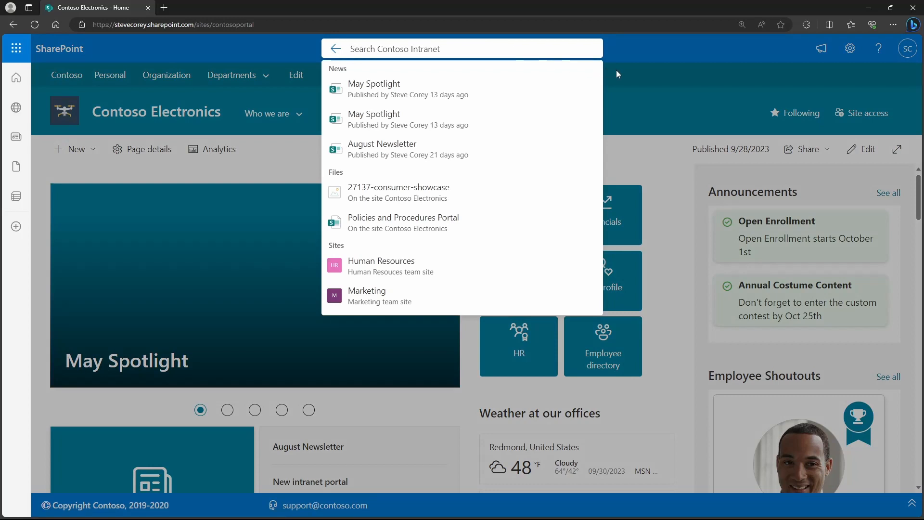